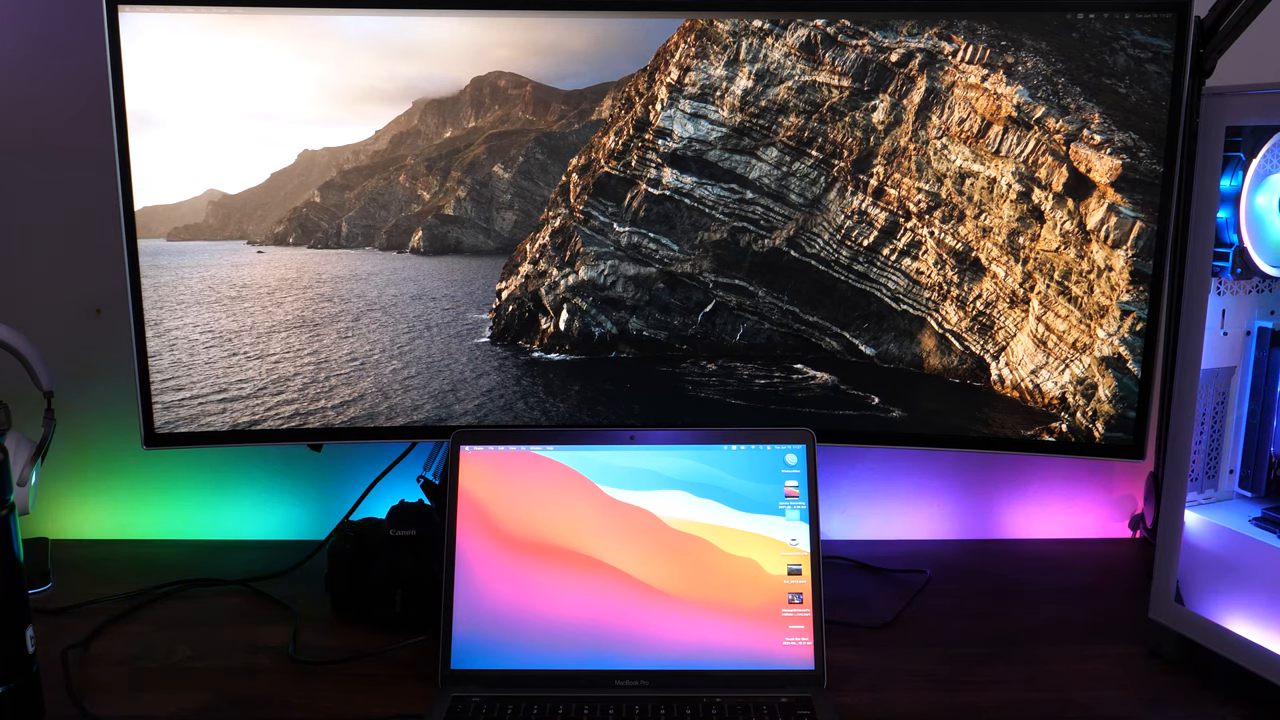
- Launch System Preferences from the Apple menu
click(317, 242)
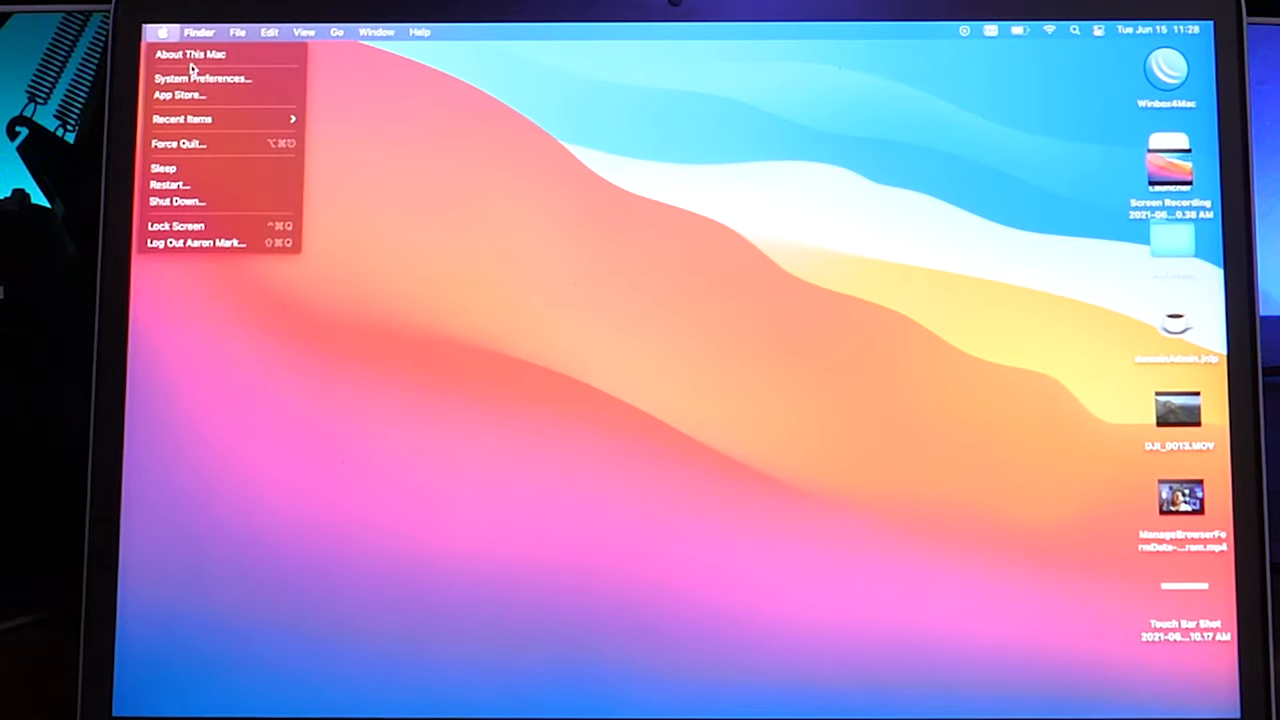
click(204, 78)
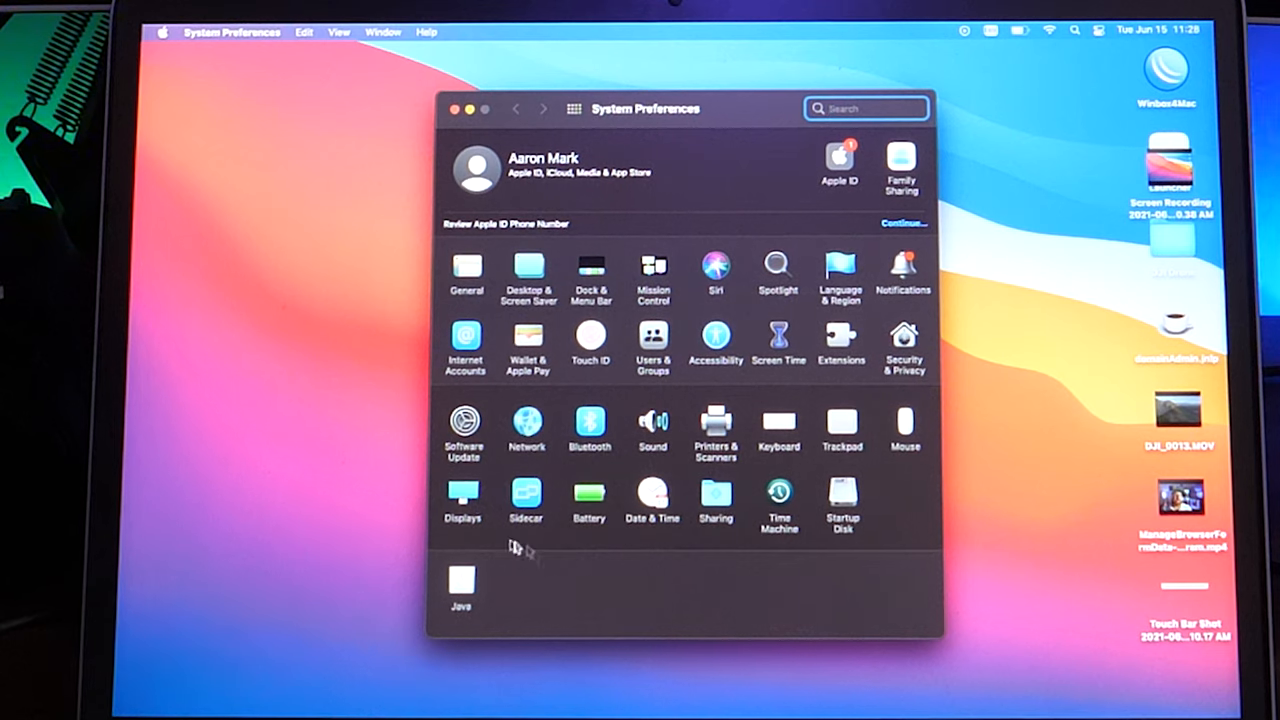
mouse_move(490, 492)
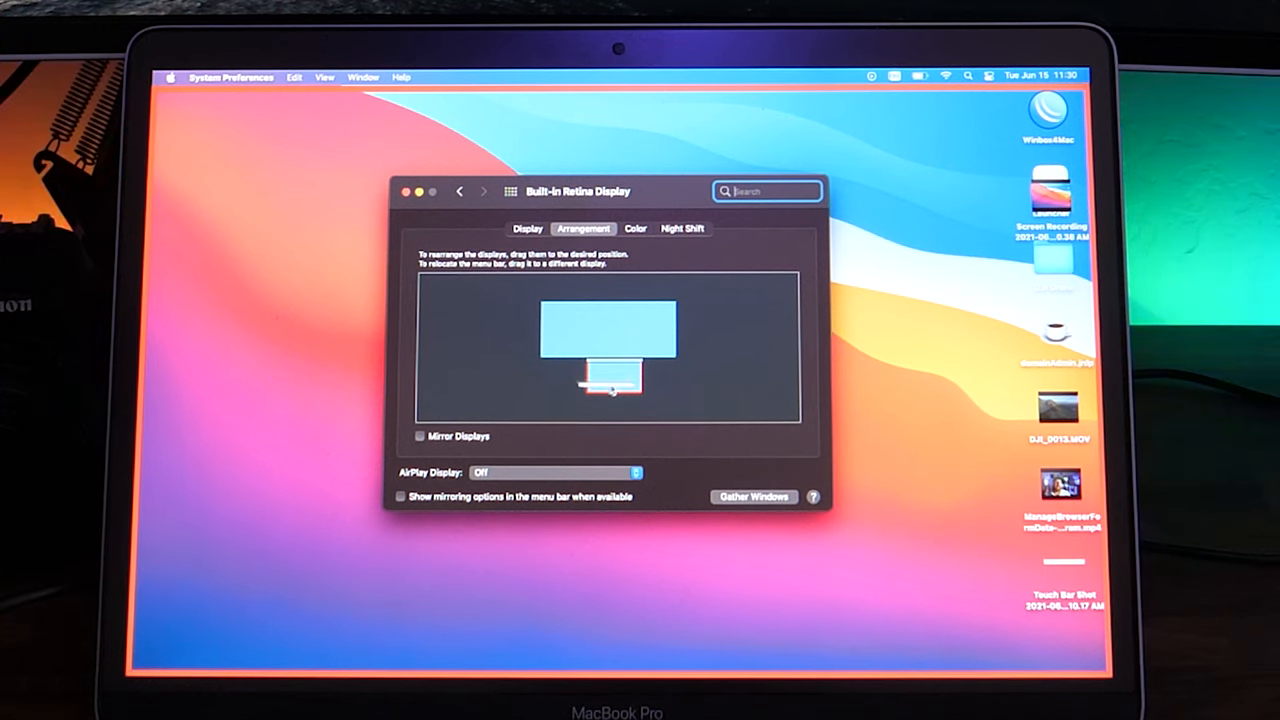
- Drag the white menu bar strip from the MacBook display onto the ultrawide monitor
drag(607, 385, 607, 390)
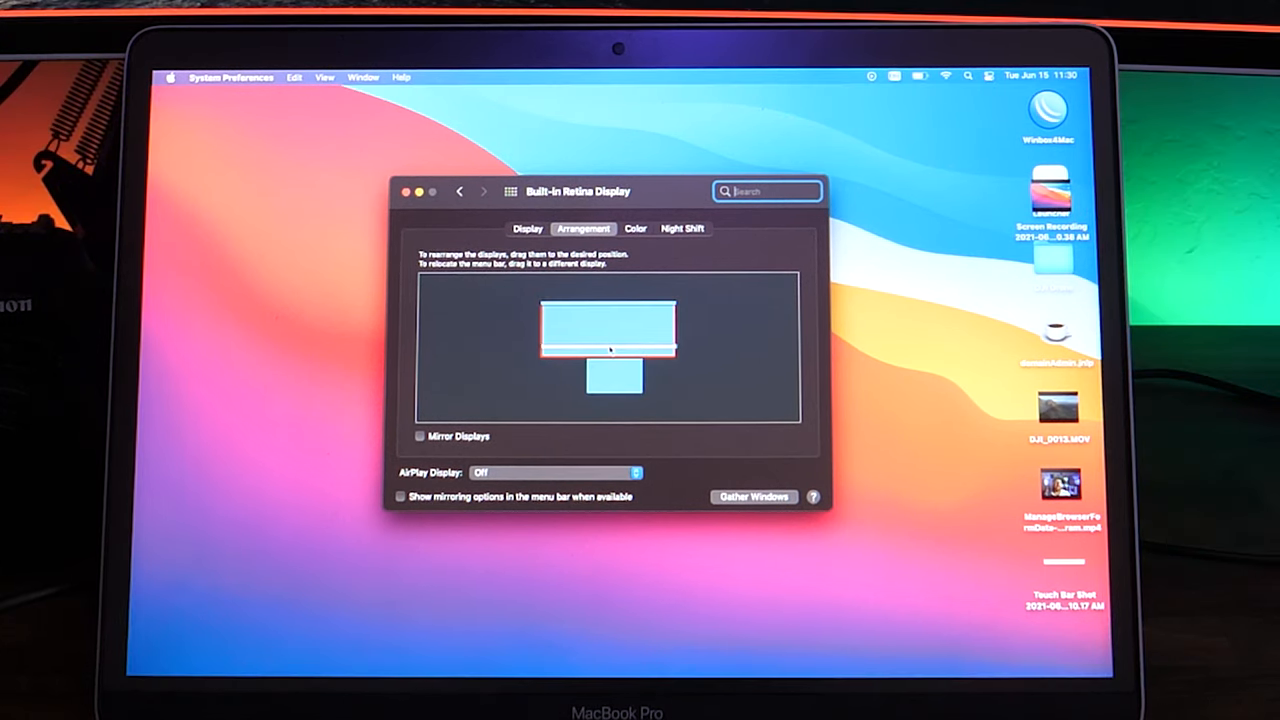